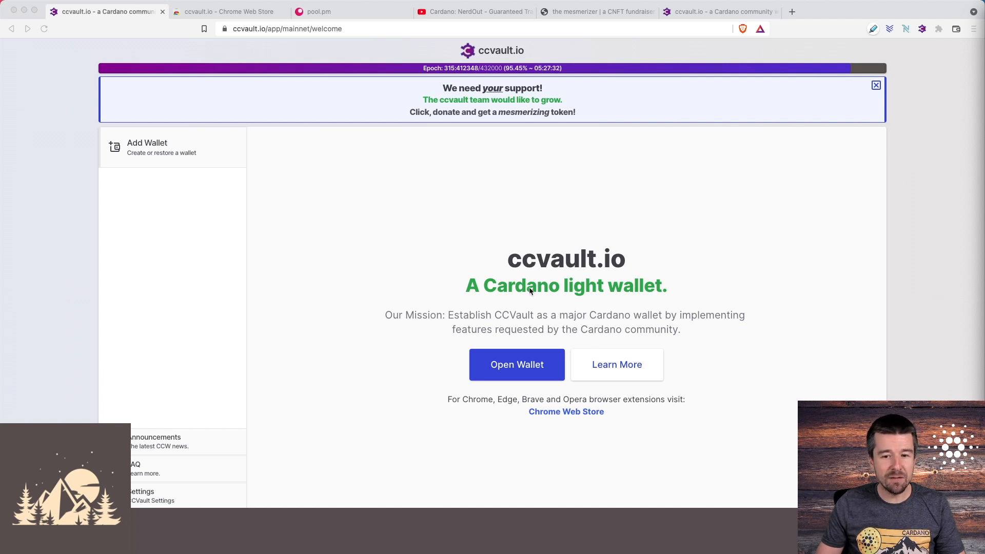
pyautogui.moveTo(744, 269)
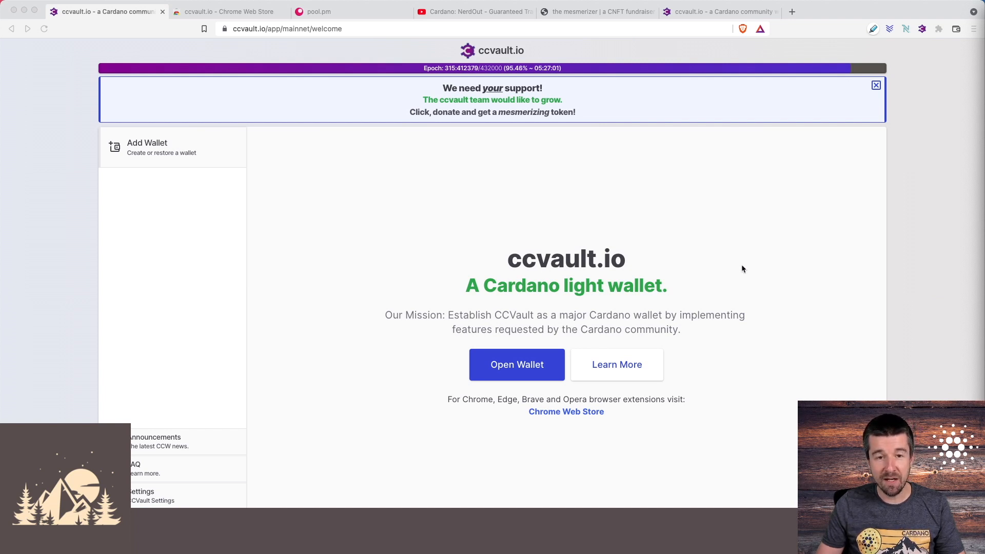
# Step: Open the multi-pool wallet's account list showing Account #0 and Account #1
pyautogui.click(516, 365)
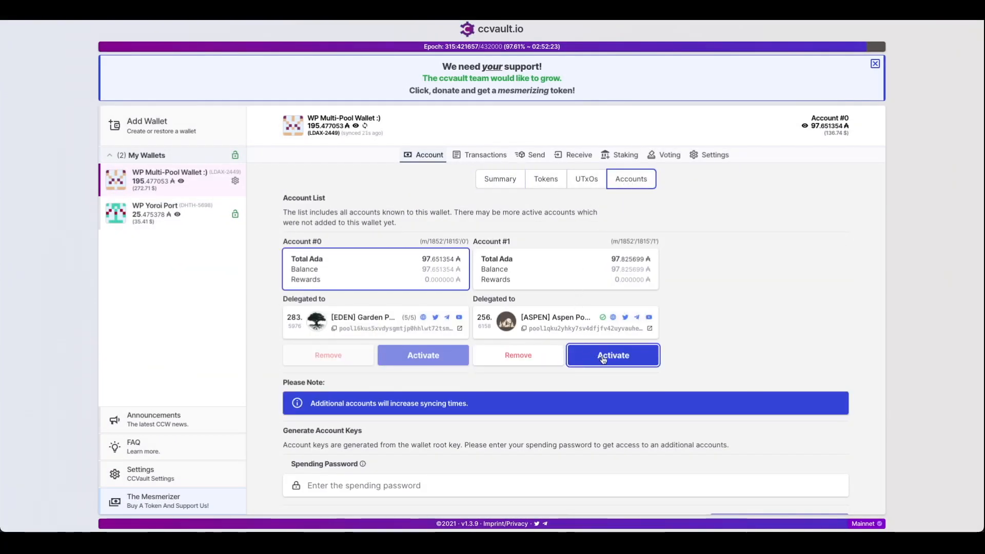
# Step: On the WMT/ADA market, start Connect Wallet and pick CCvault Wallet
pyautogui.click(612, 355)
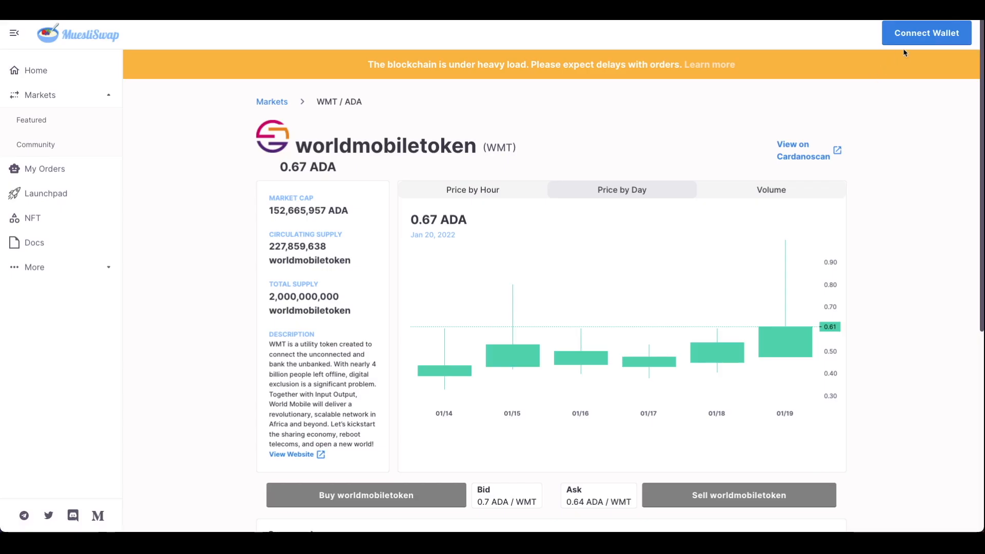
pyautogui.click(927, 33)
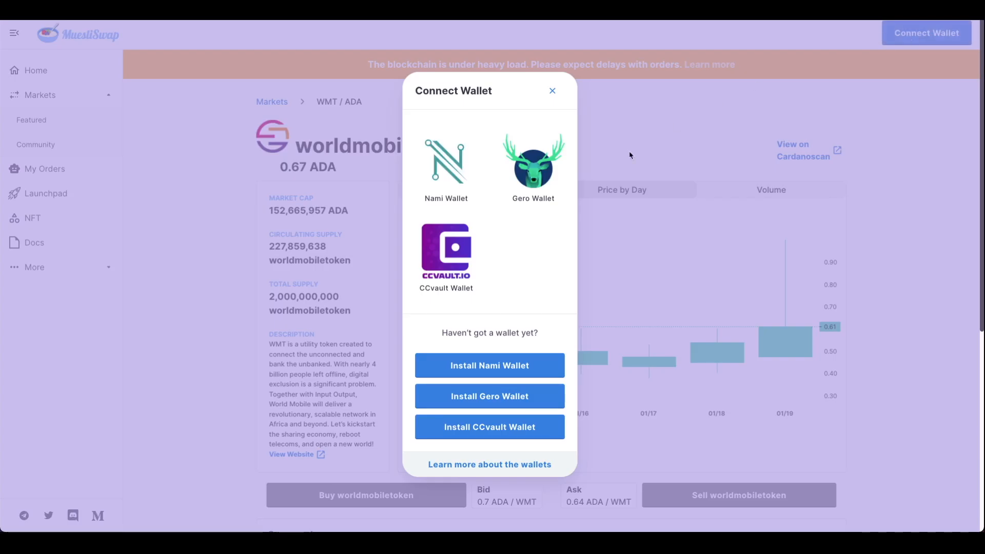
pyautogui.click(446, 249)
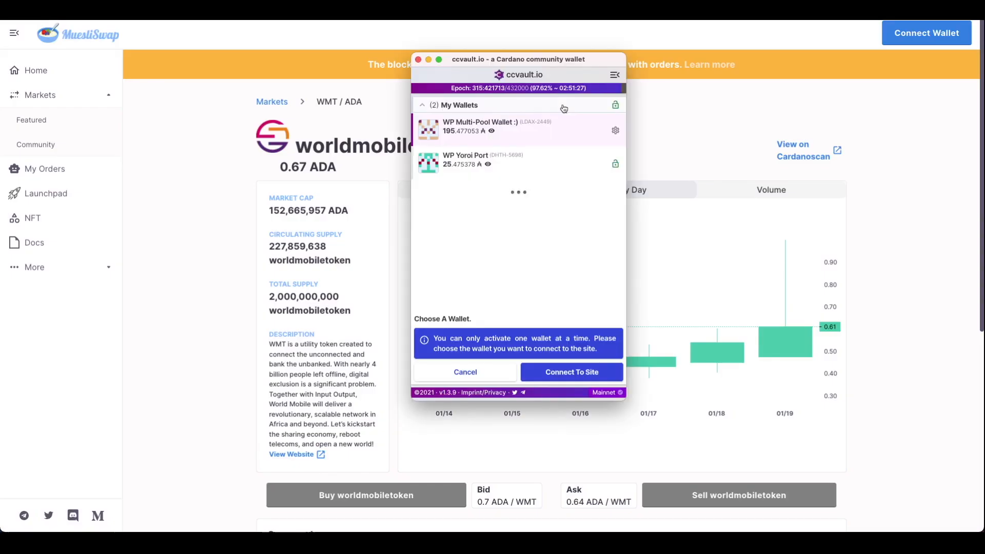
pyautogui.moveTo(485, 131)
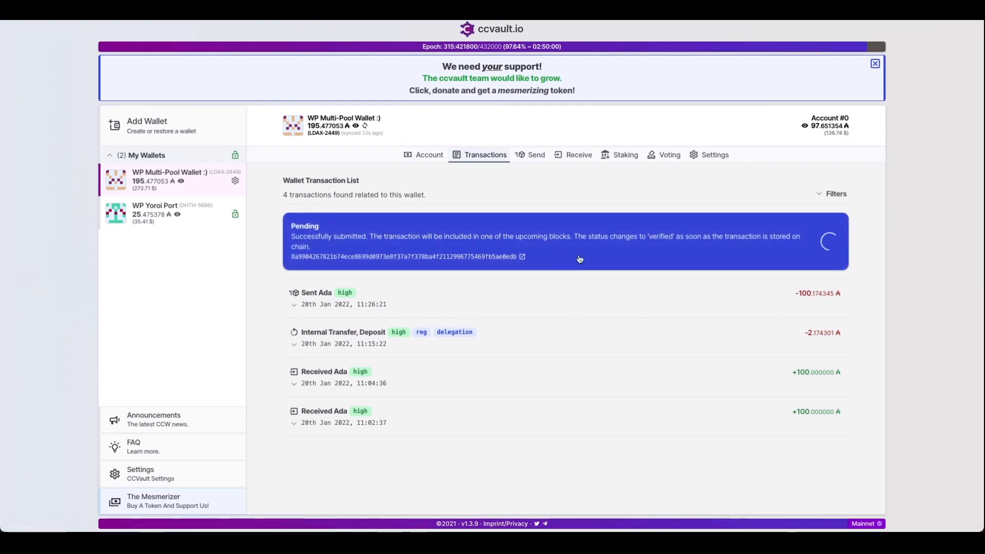
pyautogui.moveTo(542, 257)
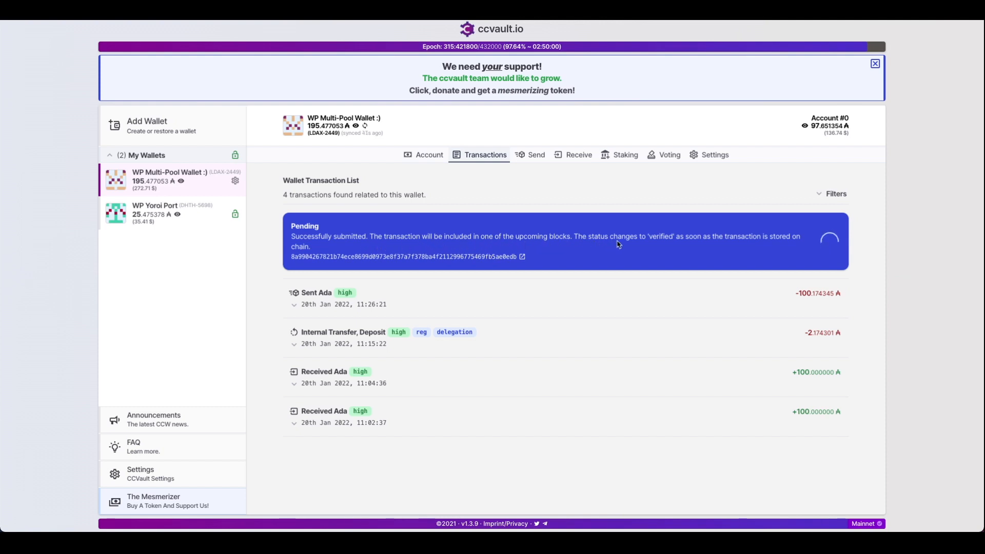
pyautogui.moveTo(770, 250)
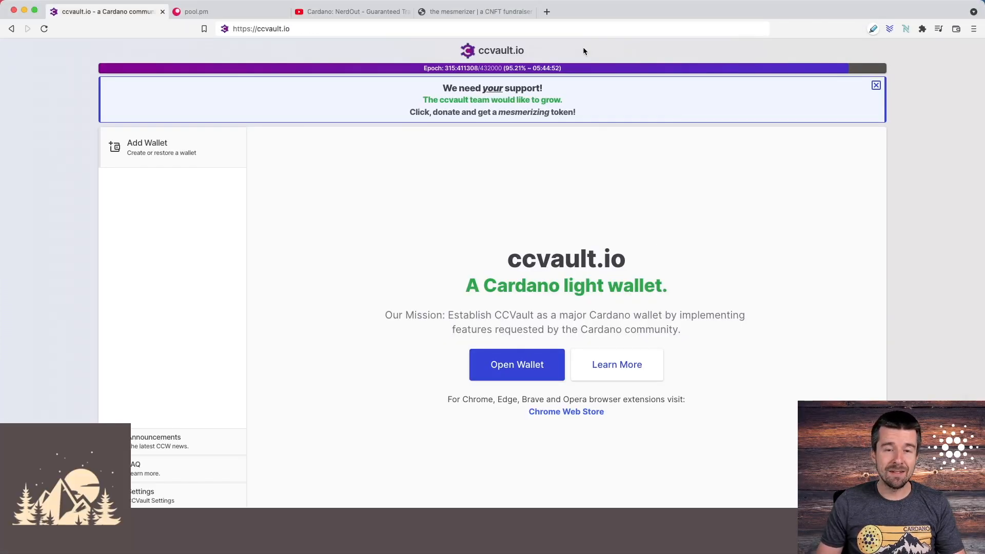
# Step: Switch to the YouTube 'Cardano: NerdOut' tab with the Phyrhose deep dive
pyautogui.click(352, 11)
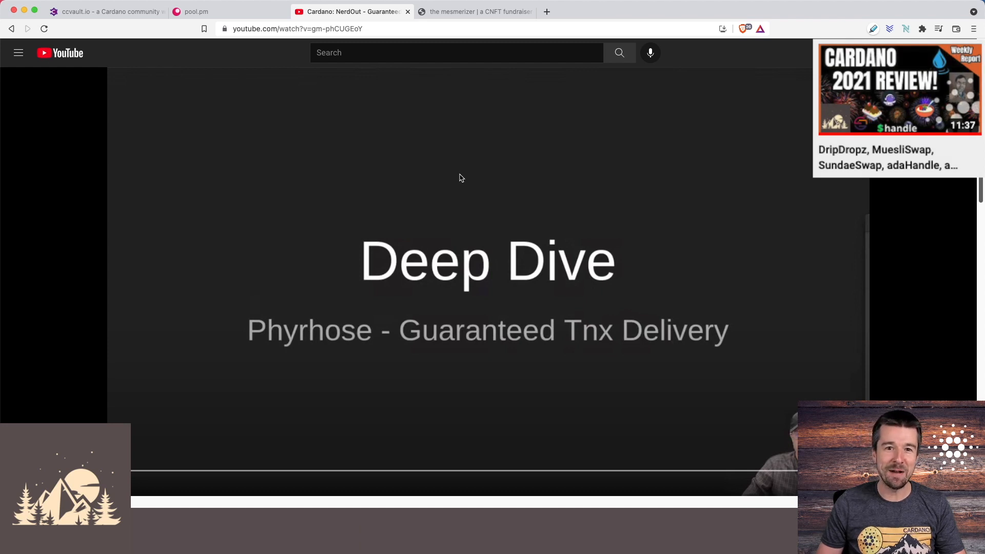
# Step: Return to the ccvault.io tab showing the light-wallet welcome page
pyautogui.click(103, 11)
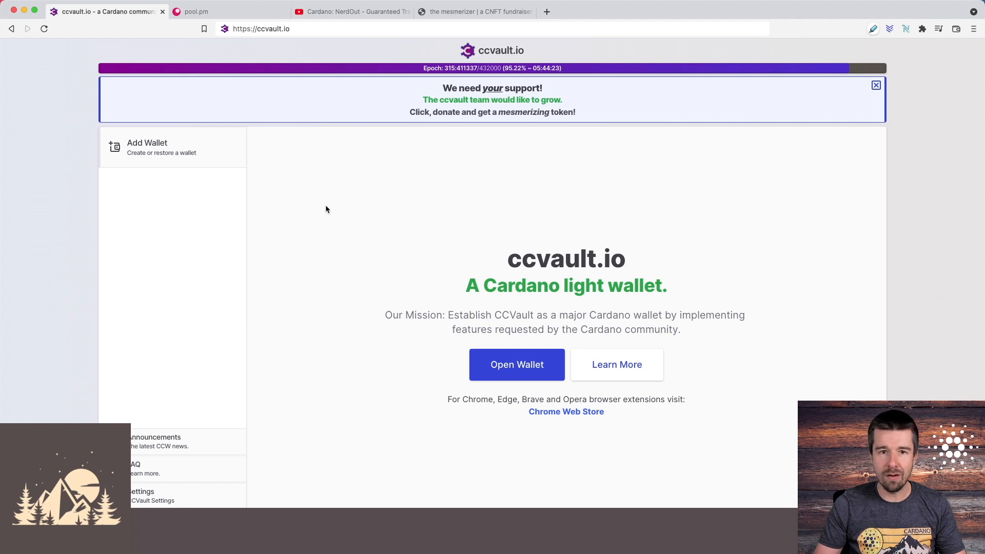
# Step: Open the ccvault.io FAQ and scroll through its answers on extensions and wallet restoring
pyautogui.click(135, 469)
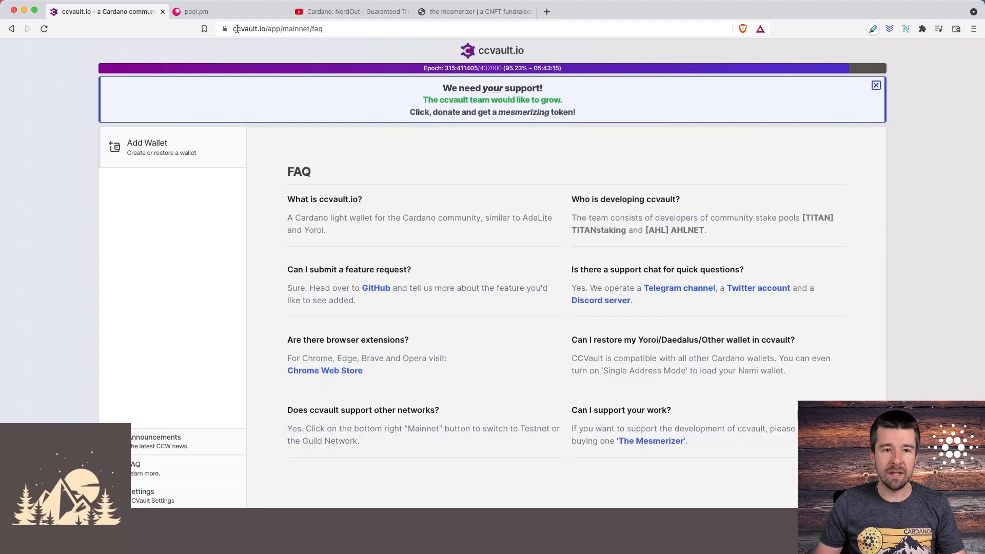
pyautogui.moveTo(358, 321)
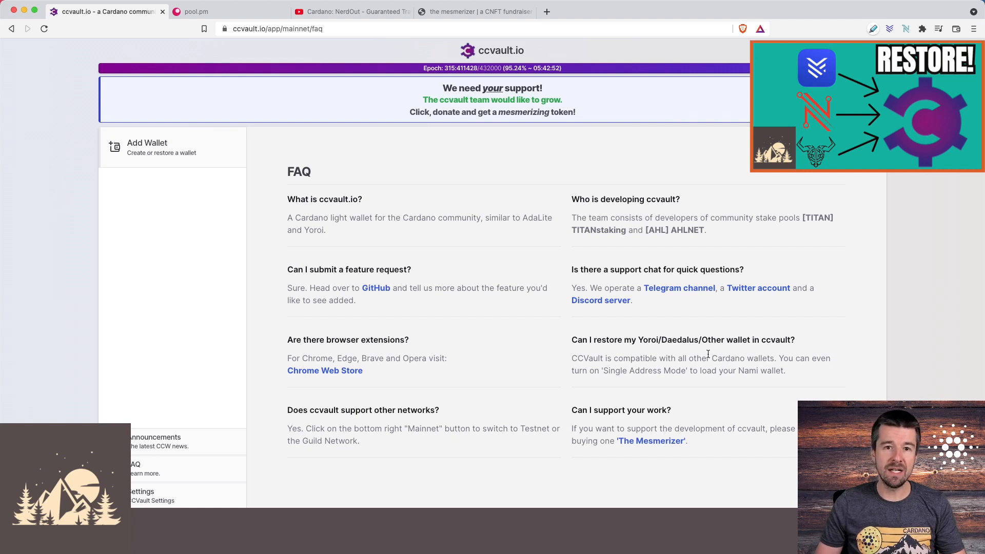
pyautogui.moveTo(607, 370)
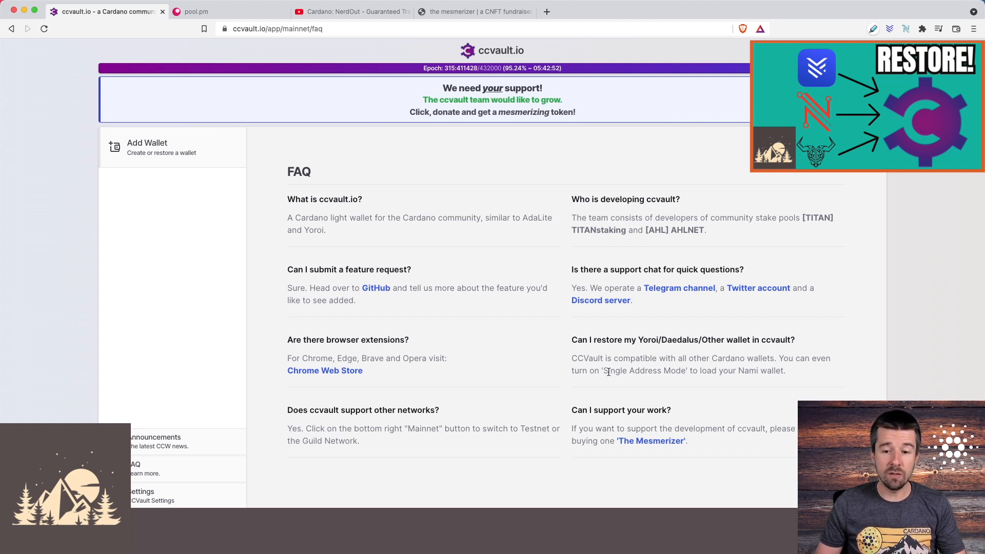
pyautogui.moveTo(751, 371)
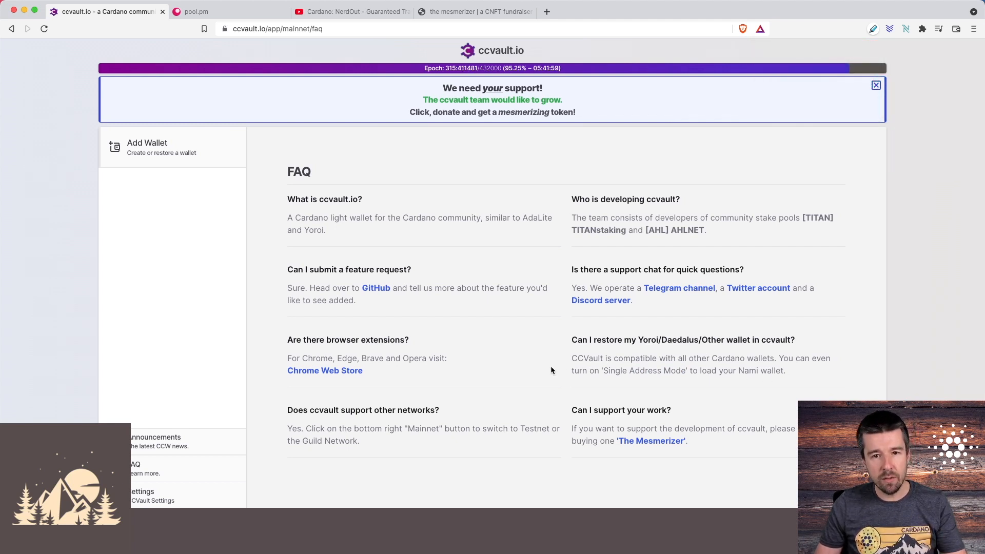
pyautogui.scroll(3)
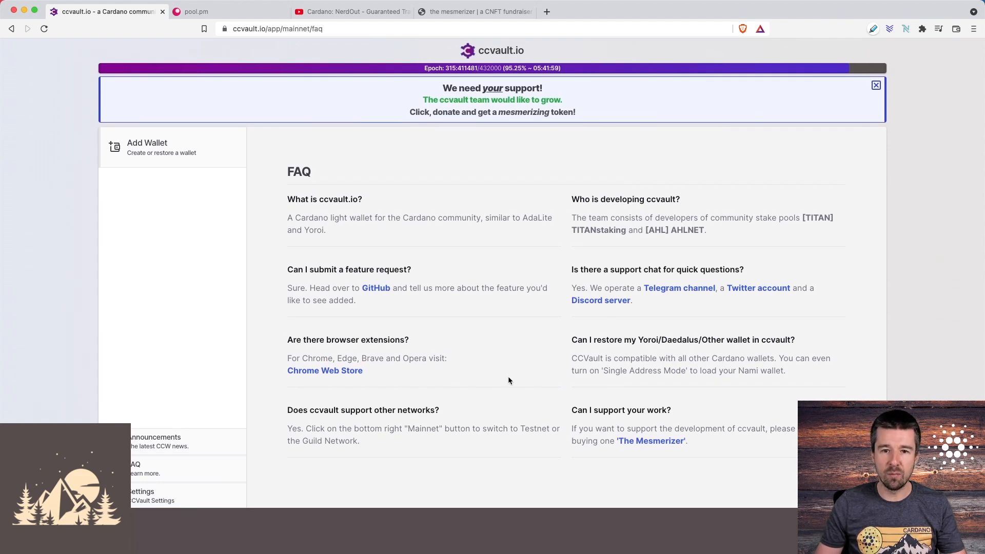
pyautogui.moveTo(484, 87)
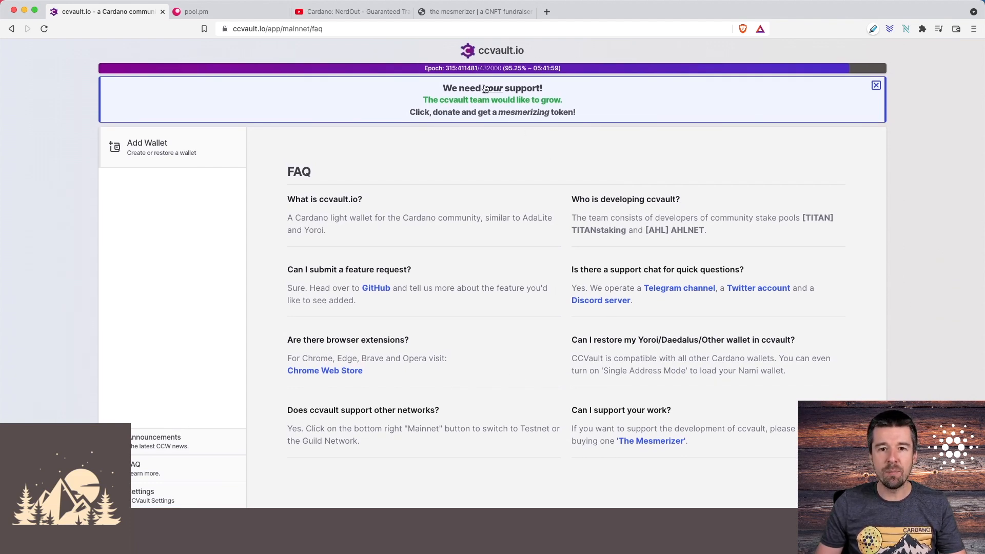
# Step: Browse the mesmerizer fundraiser page, then return to the ccvault.io FAQ tab
pyautogui.click(474, 11)
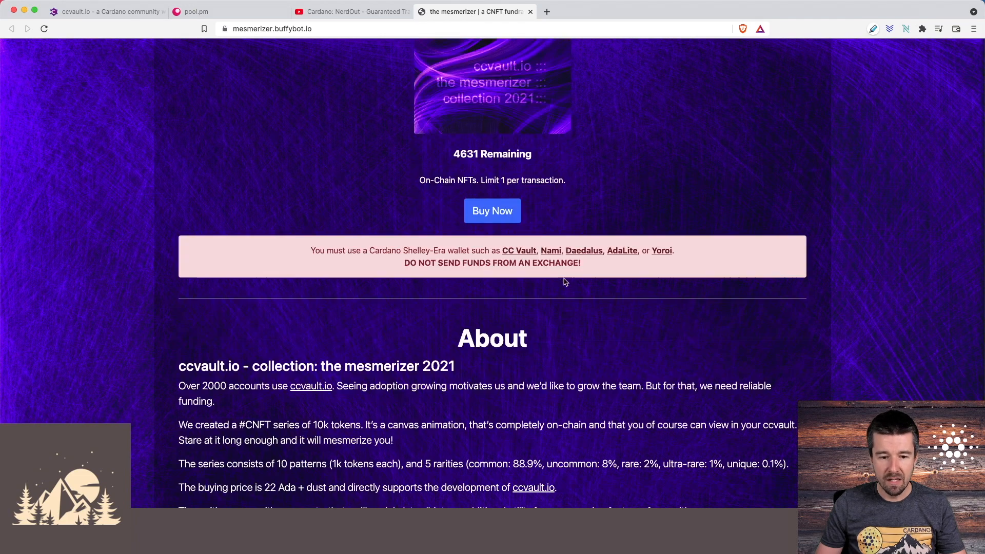
pyautogui.scroll(-3)
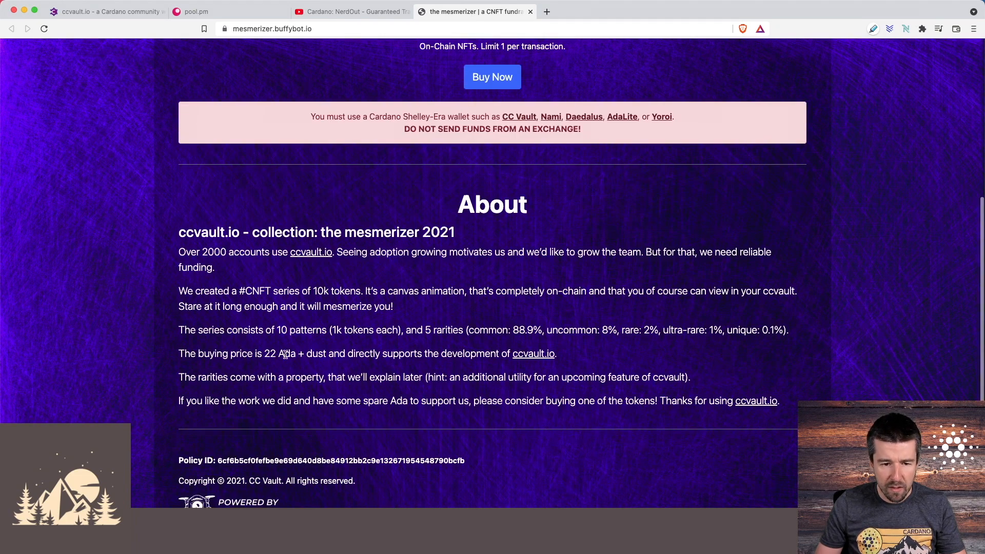
pyautogui.scroll(3)
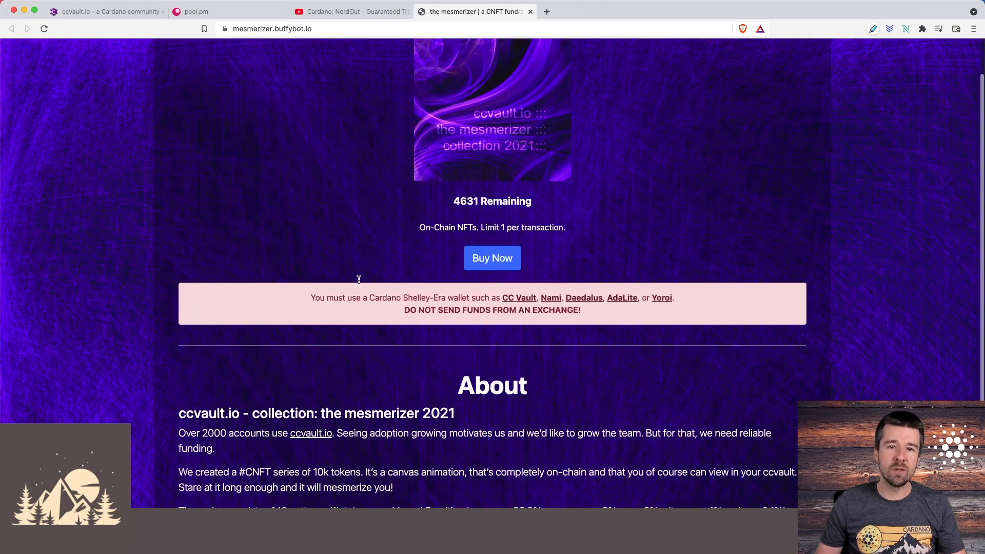
pyautogui.scroll(3)
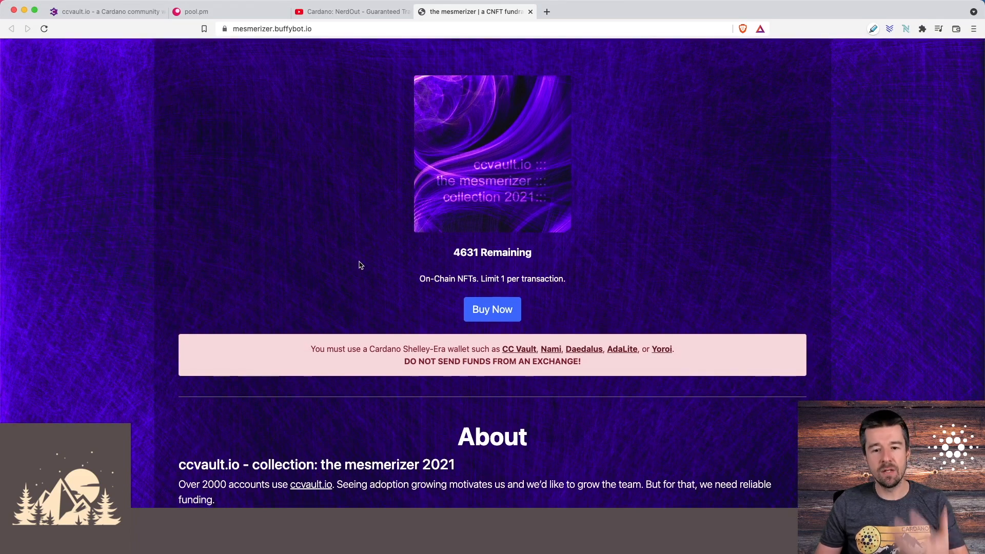
pyautogui.click(106, 11)
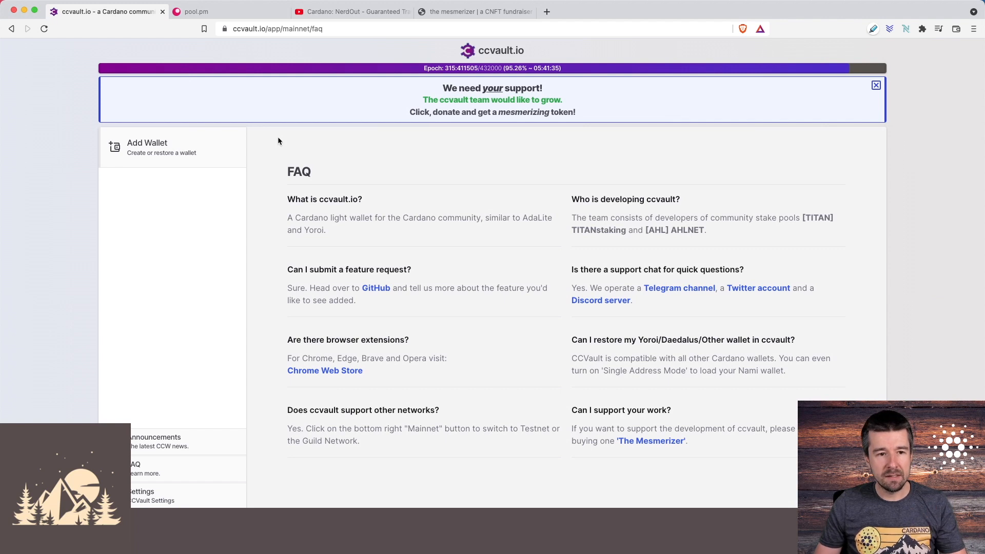
# Step: Go to the ccvault.io welcome page and open its Chrome Web Store extension listing
pyautogui.click(492, 51)
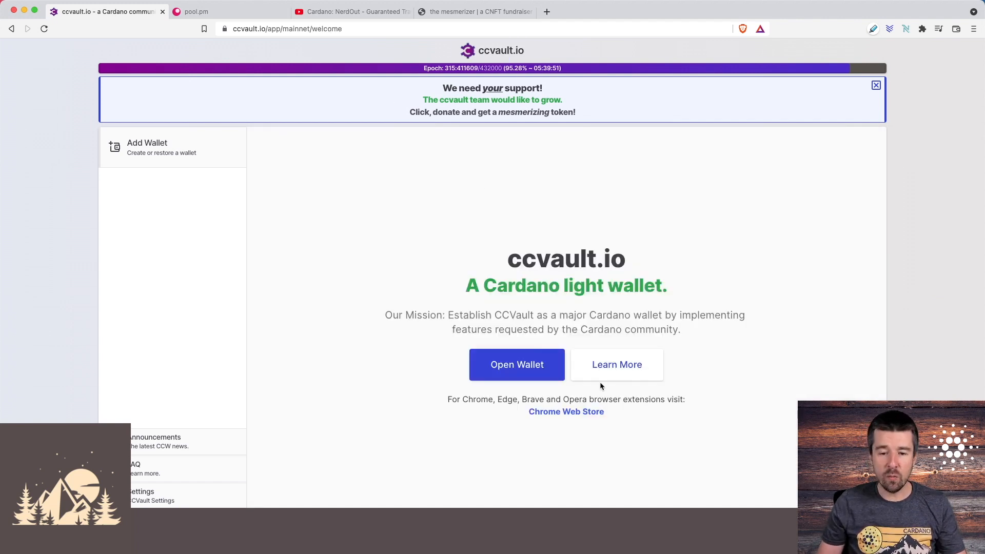
pyautogui.moveTo(560, 397)
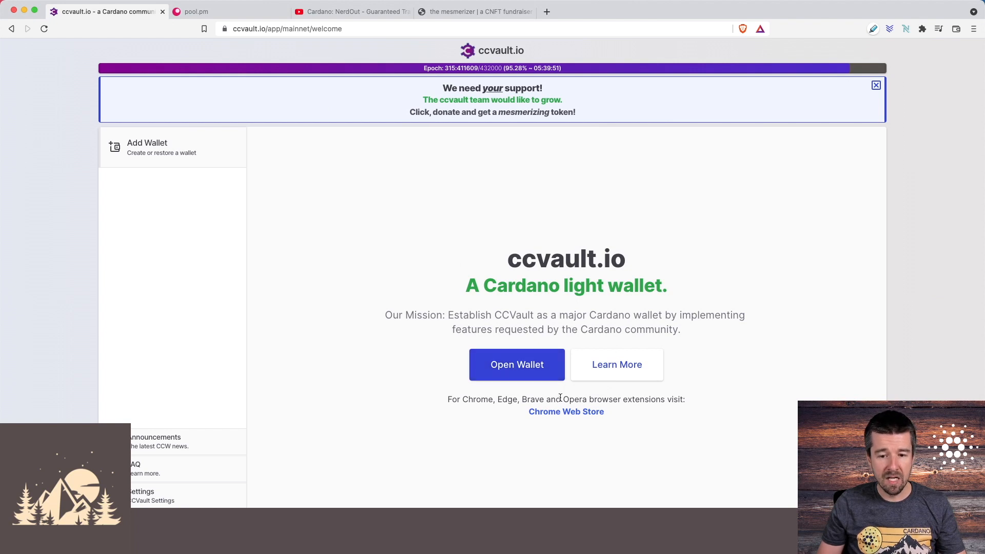
pyautogui.moveTo(569, 415)
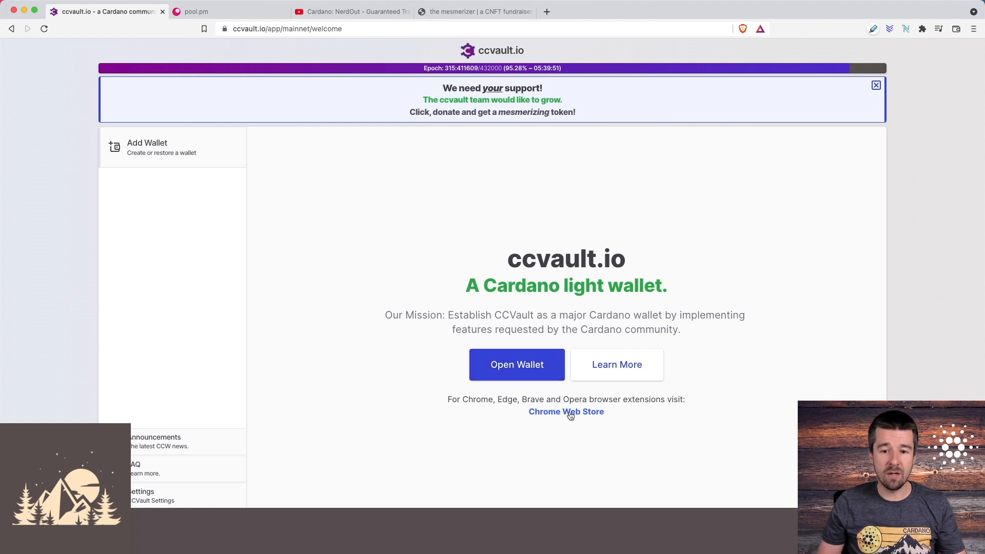
pyautogui.click(565, 412)
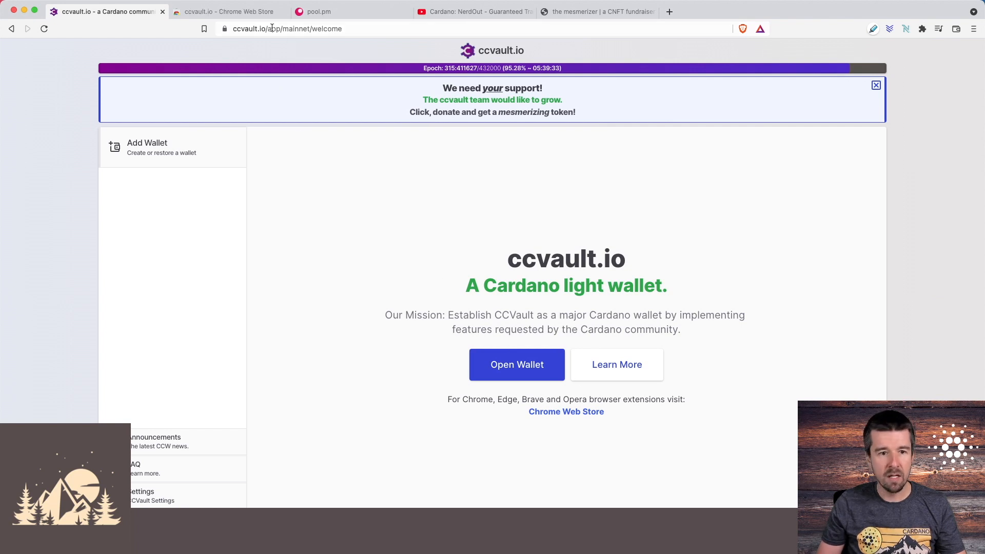
# Step: Add the ccvault.io extension to Brave from the Chrome Web Store and pin it to the toolbar
pyautogui.click(226, 11)
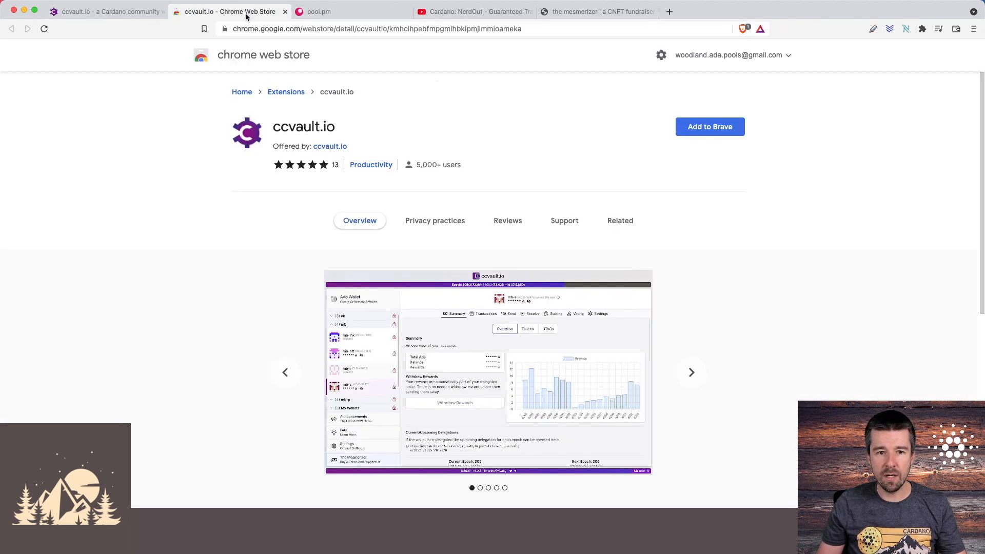
pyautogui.click(710, 126)
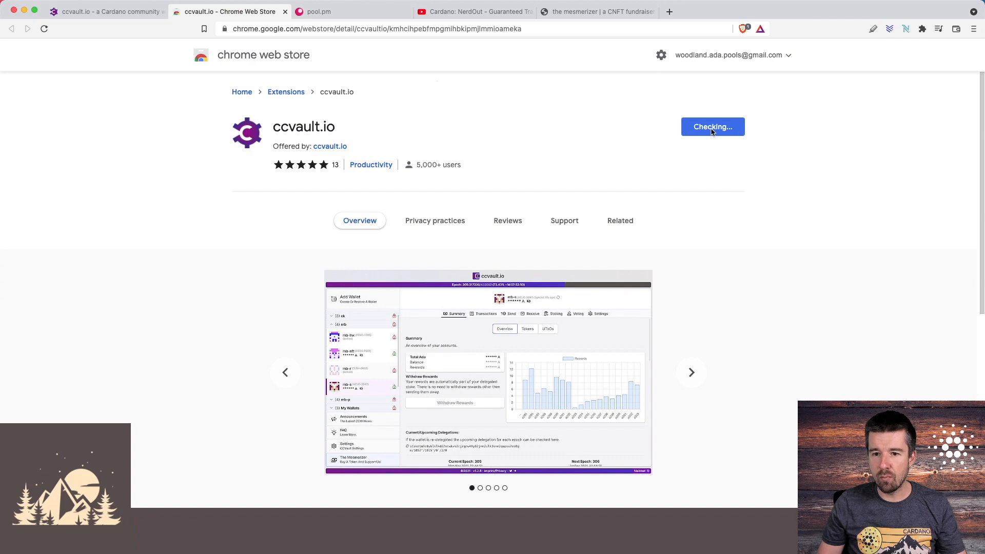
pyautogui.click(713, 127)
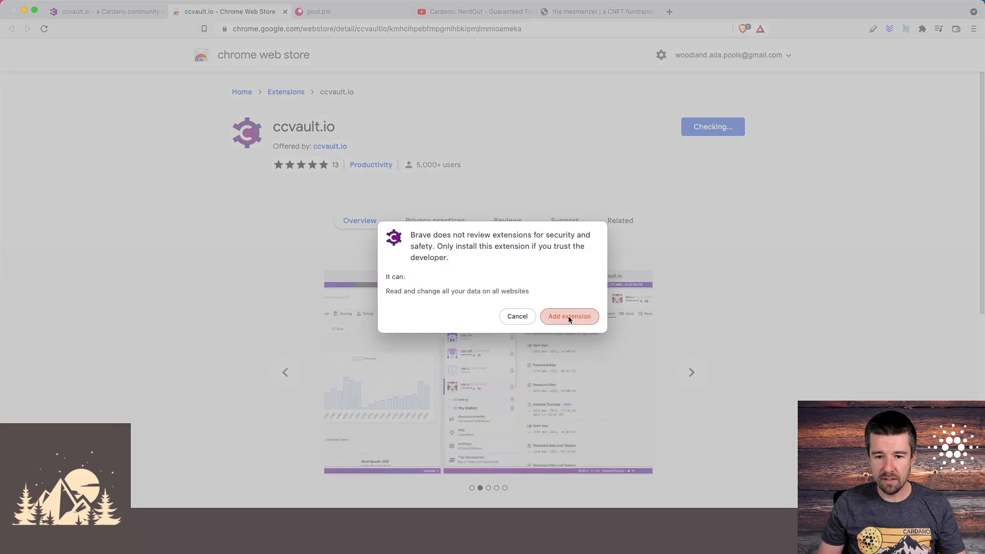
pyautogui.click(569, 316)
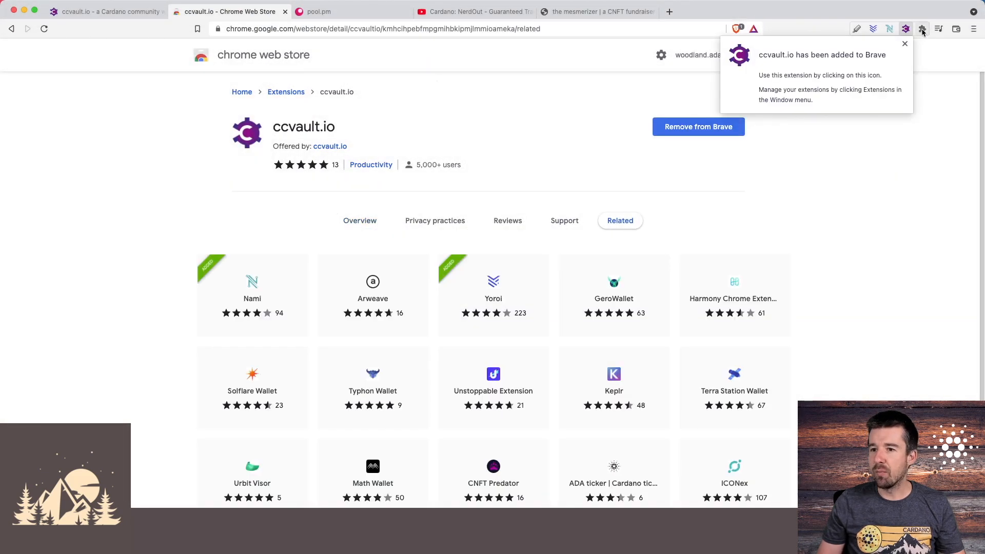
pyautogui.click(920, 29)
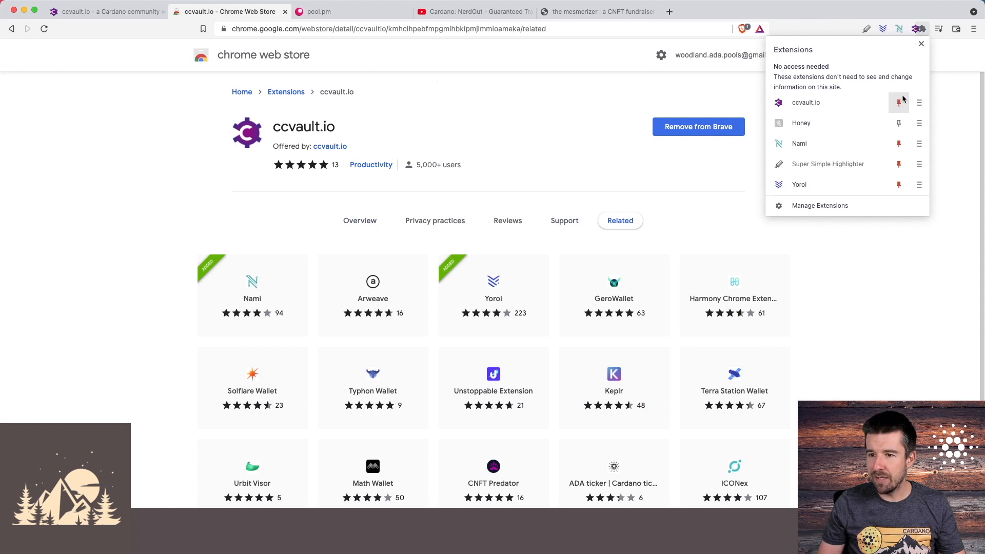
pyautogui.click(805, 103)
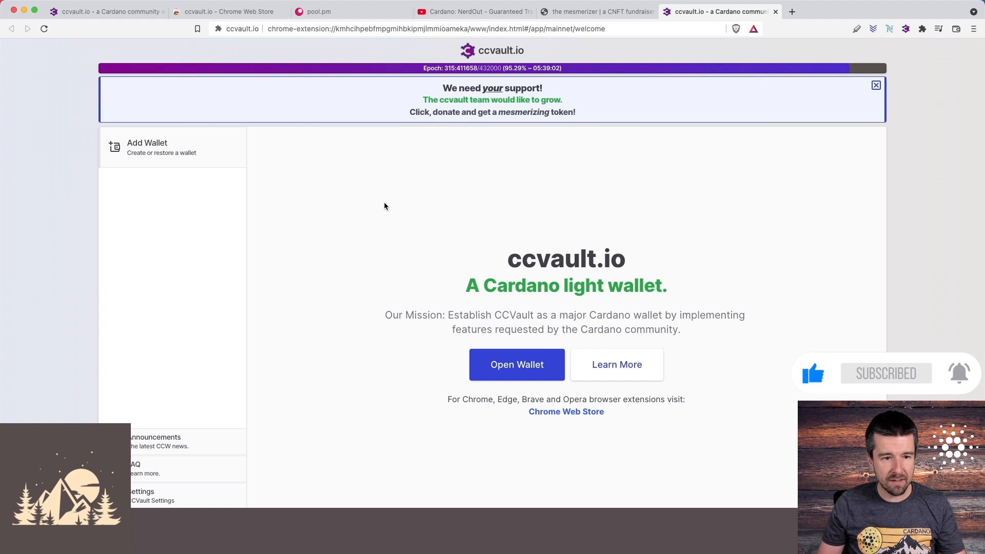
# Step: Open Add Wallet in the extension to reach the Create, Restore, Pair and Import options
pyautogui.click(147, 147)
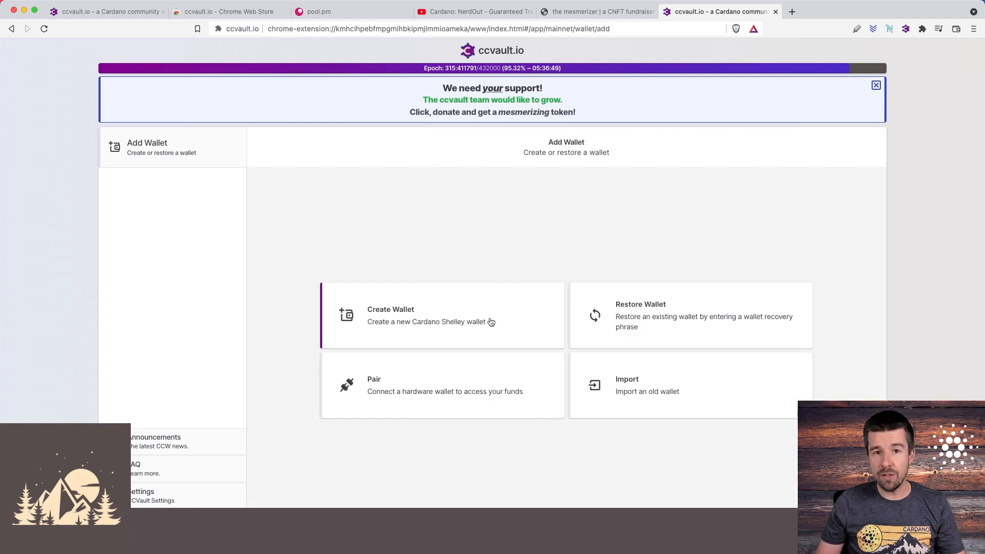
pyautogui.moveTo(500, 316)
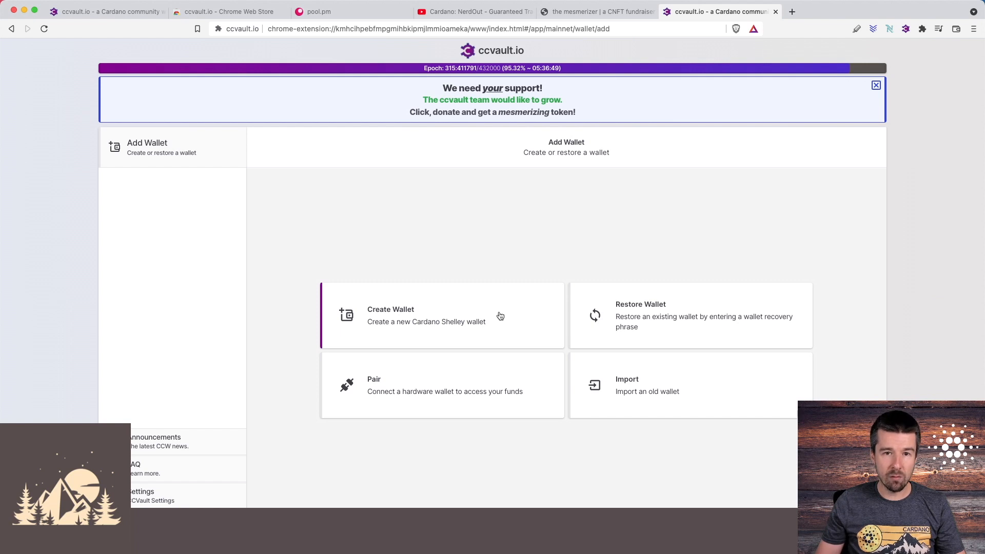
pyautogui.moveTo(705, 327)
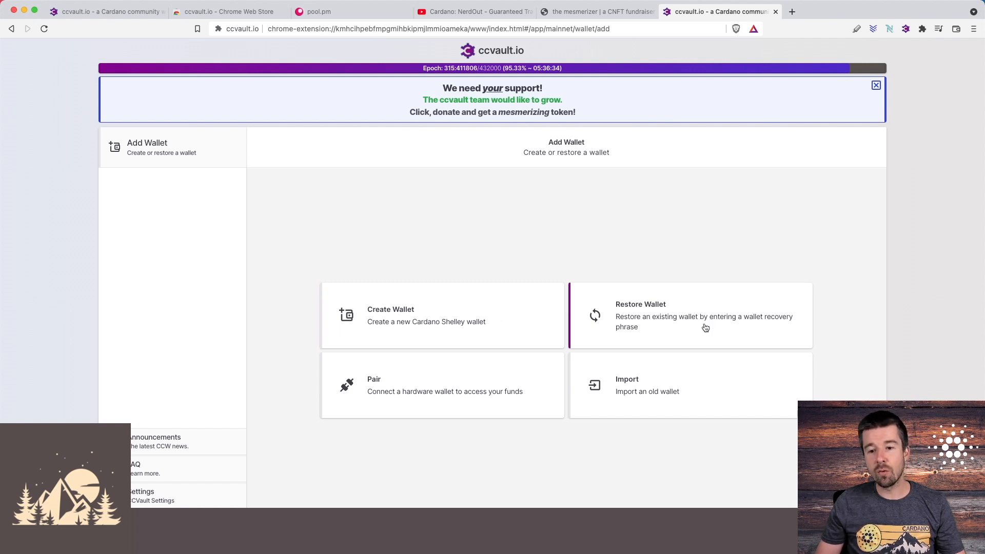